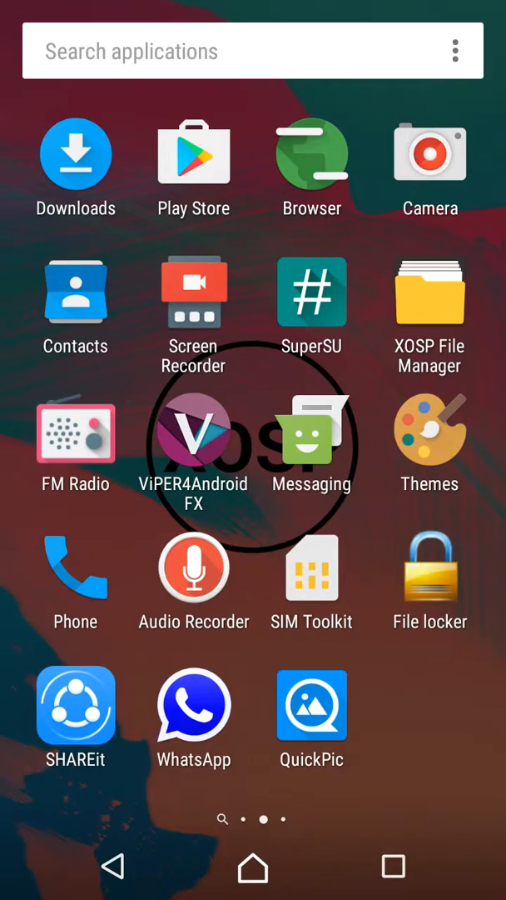
Open Settings and scroll the About phone build info toward the Marshmallow easter egg.
{"action": "left_click", "coordinate": [253, 870]}
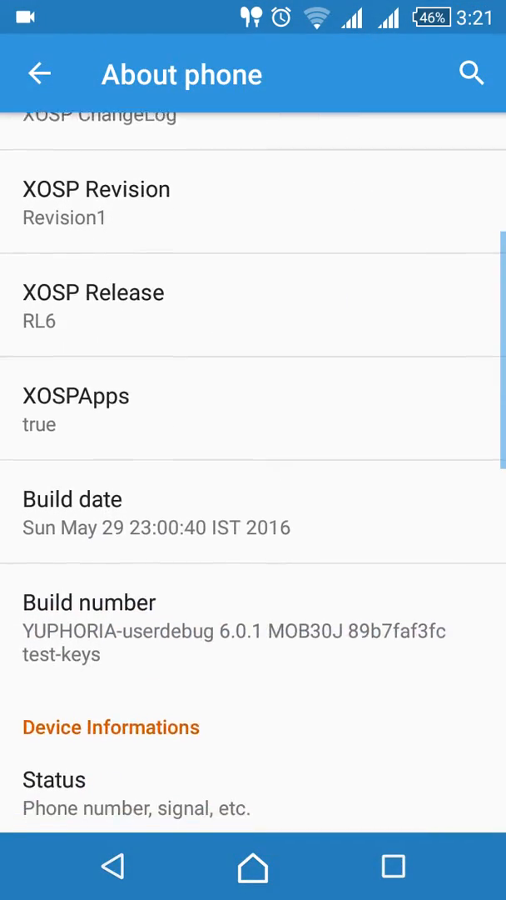
{"action": "scroll", "scroll_direction": "down", "scroll_amount": 3}
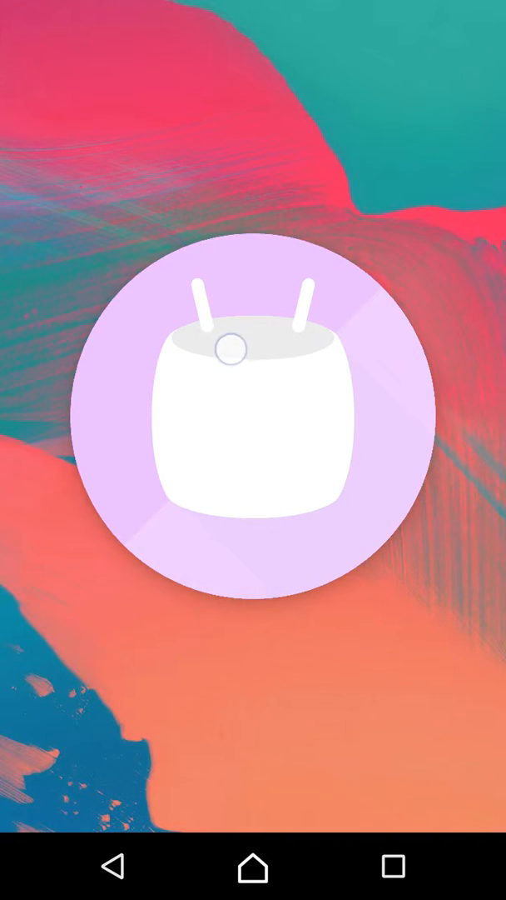
Return home, peek at the Phone dialer, then start dragging the Music shortcut.
{"action": "left_click", "coordinate": [253, 438]}
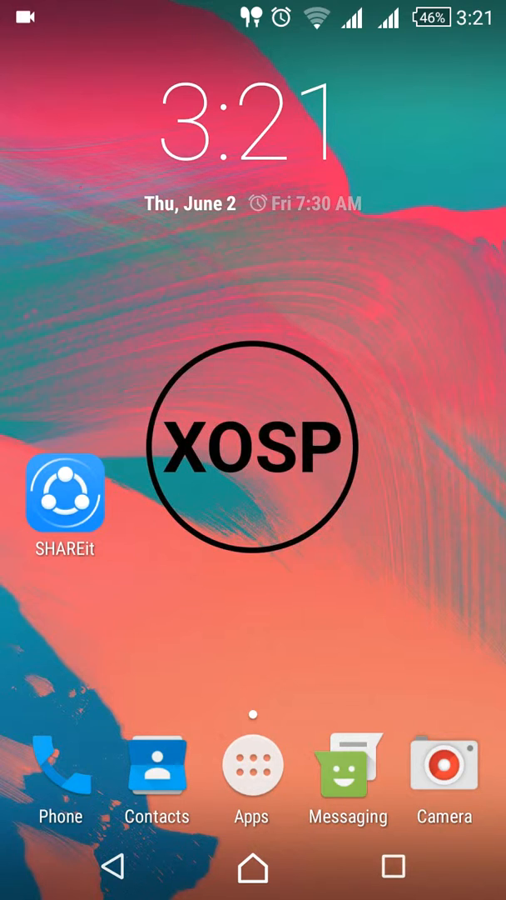
{"action": "left_click", "coordinate": [60, 763]}
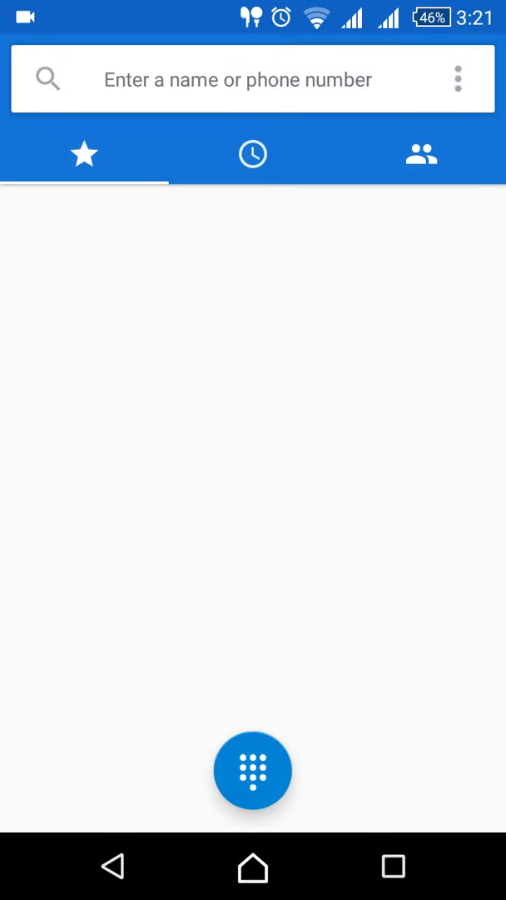
{"action": "left_click", "coordinate": [253, 769]}
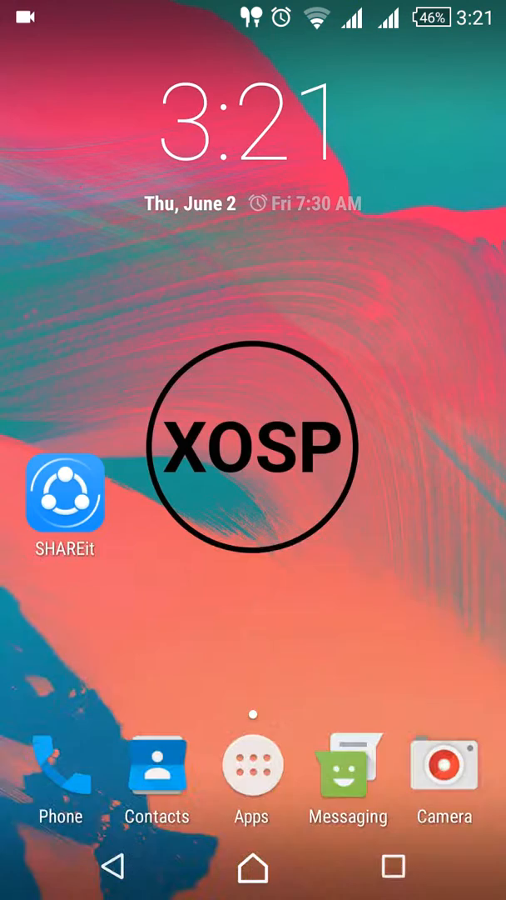
{"action": "left_click", "coordinate": [253, 766]}
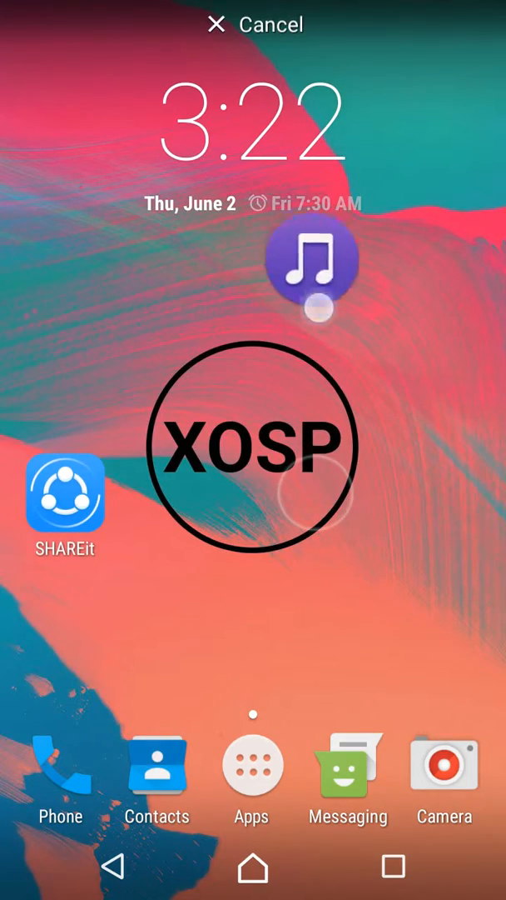
Browse the app drawer pages, launch Album, and dismiss its crash message with OK.
{"action": "left_click", "coordinate": [252, 764]}
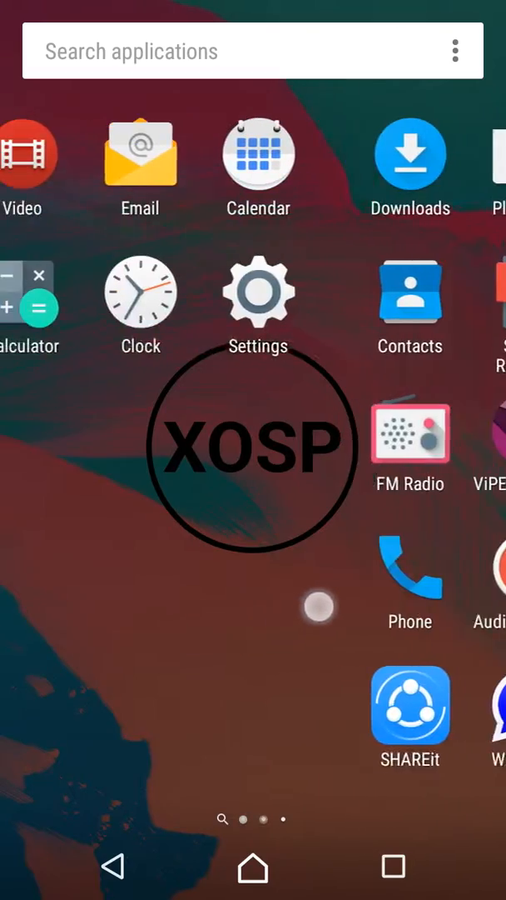
{"action": "scroll", "scroll_direction": "left", "scroll_amount": 3}
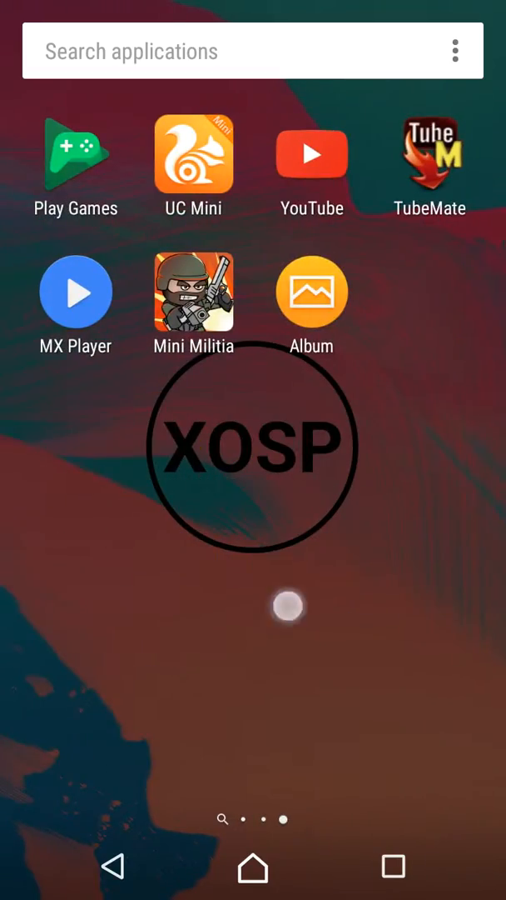
{"action": "scroll", "scroll_direction": "right", "scroll_amount": 3}
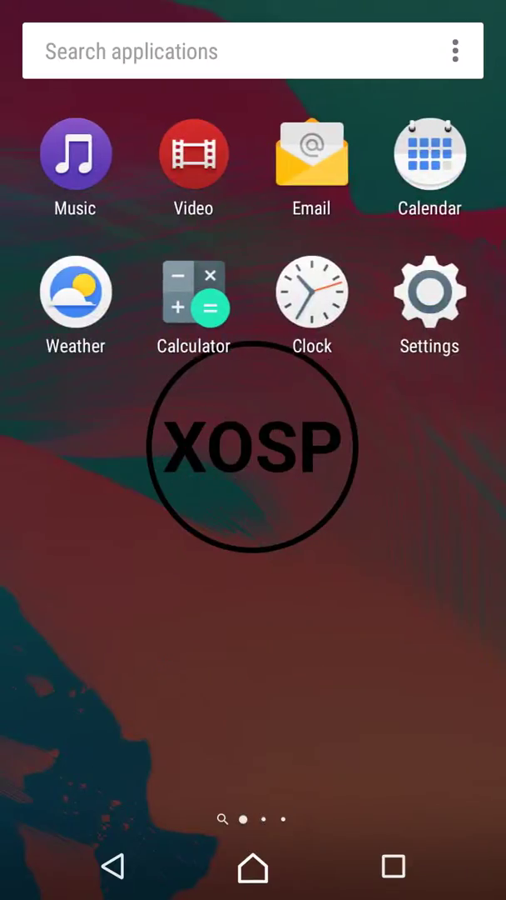
{"action": "scroll", "scroll_direction": "left", "scroll_amount": 3}
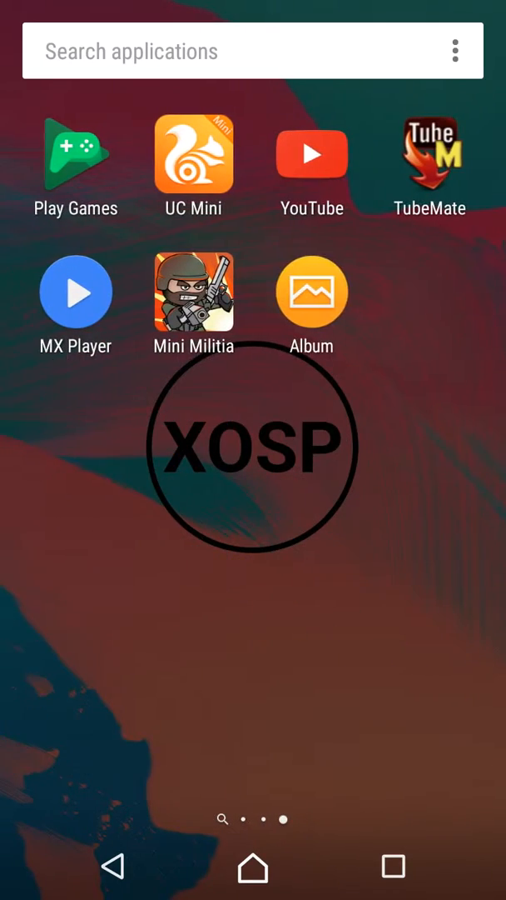
{"action": "left_click", "coordinate": [312, 292]}
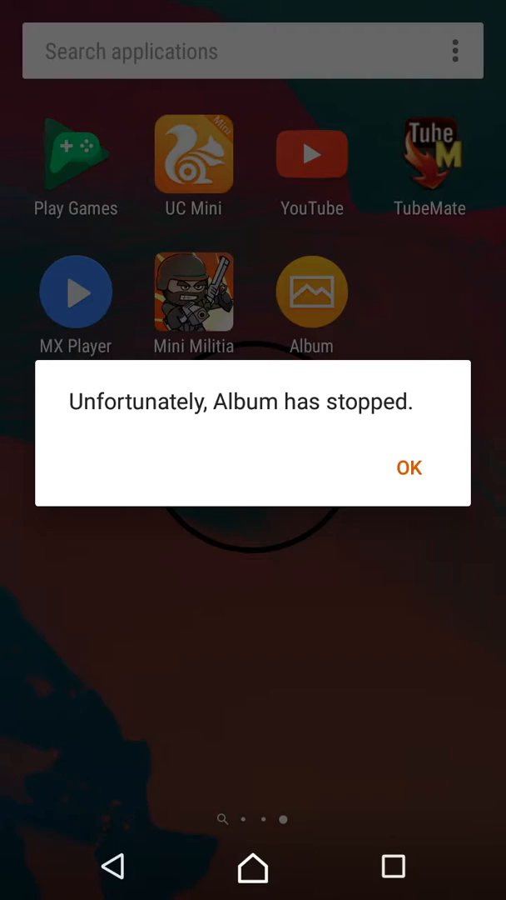
{"action": "left_click", "coordinate": [410, 466]}
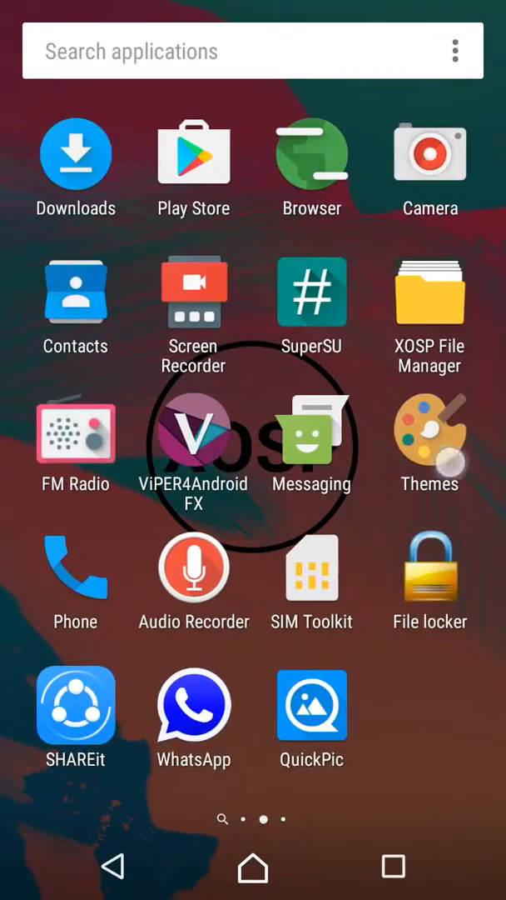
{"action": "scroll", "scroll_direction": "right", "scroll_amount": 3}
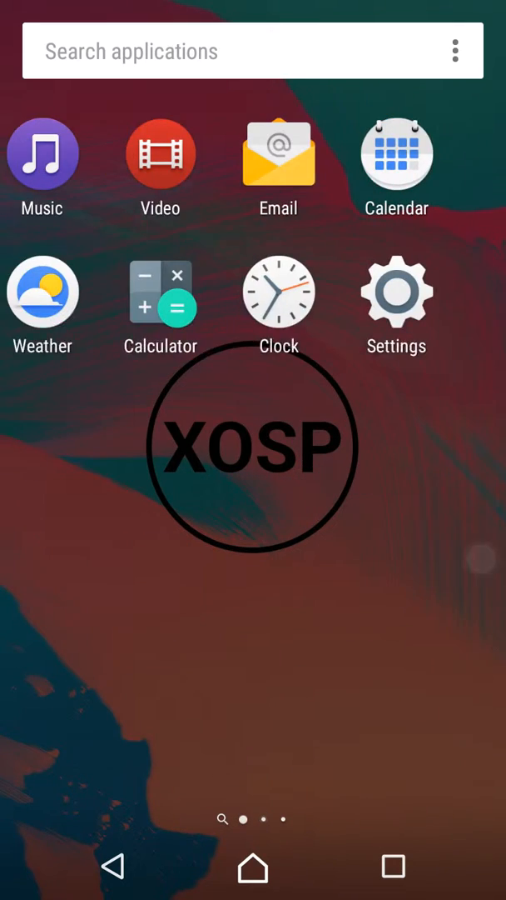
Page back and forth through the app drawer on the way to Settings.
{"action": "left_click", "coordinate": [43, 153]}
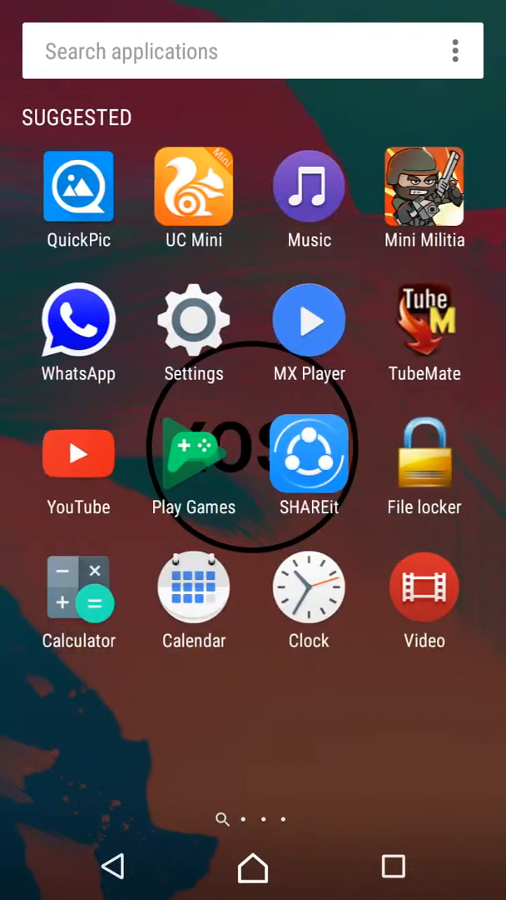
{"action": "scroll", "scroll_direction": "left", "scroll_amount": 3}
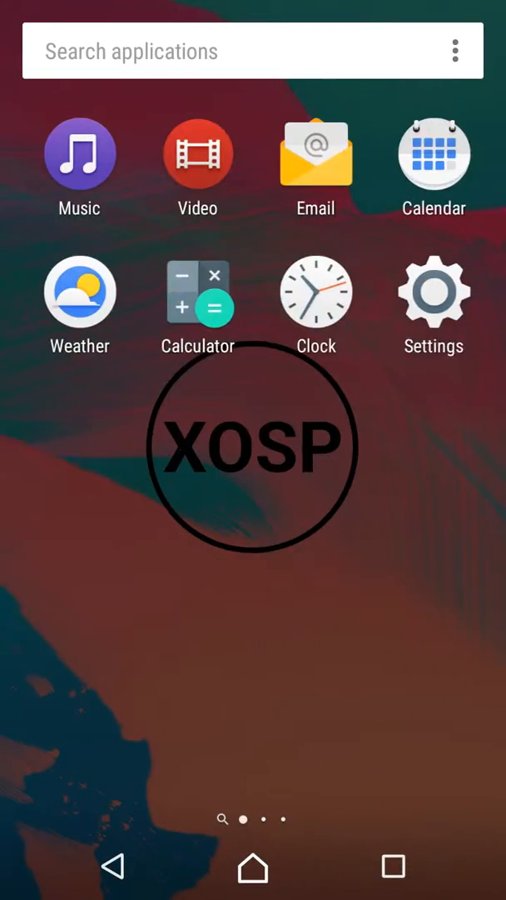
{"action": "scroll", "scroll_direction": "left", "scroll_amount": 3}
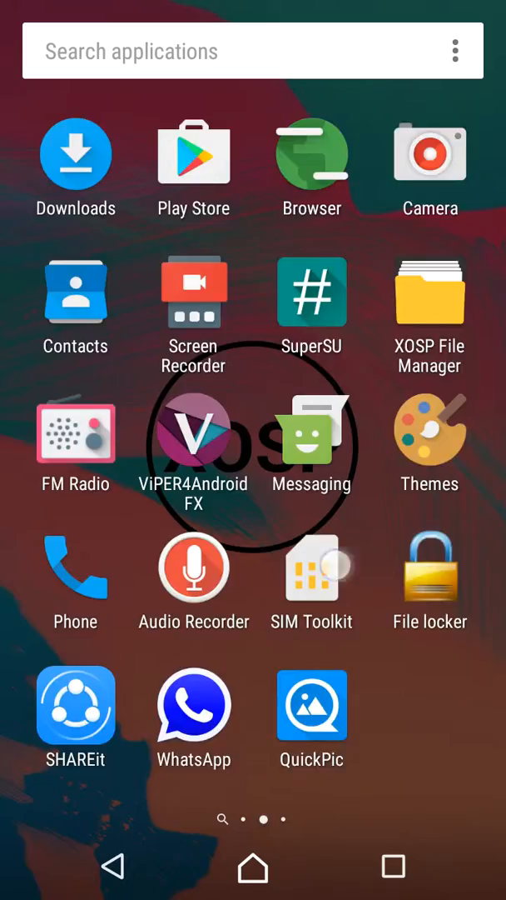
{"action": "scroll", "scroll_direction": "right", "scroll_amount": 3}
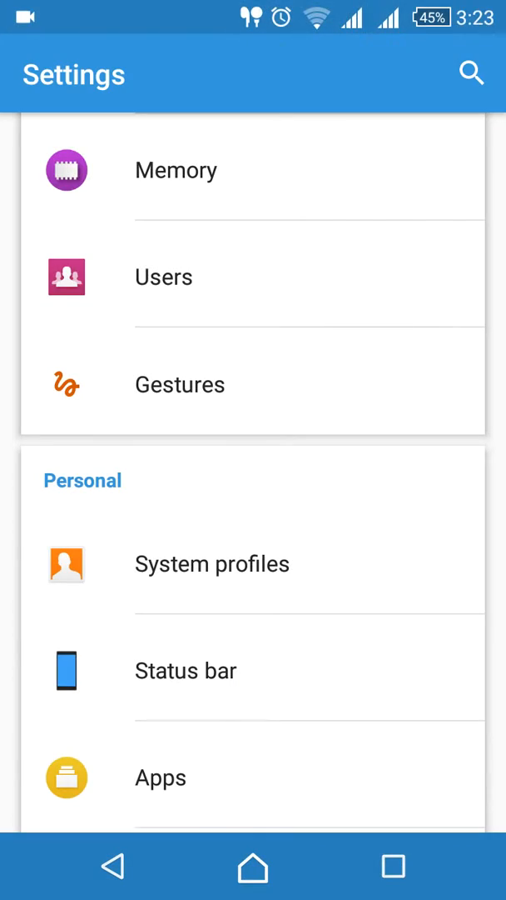
In XOSP Settings' Misc Personalizations, enable DT2S (double-tap to sleep) on Lockscreen.
{"action": "scroll", "scroll_direction": "down", "scroll_amount": 3}
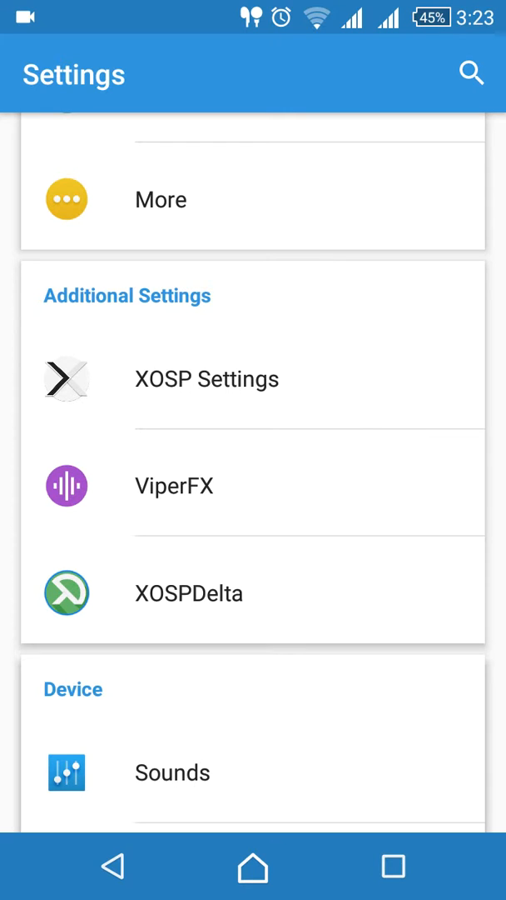
{"action": "left_click", "coordinate": [207, 380]}
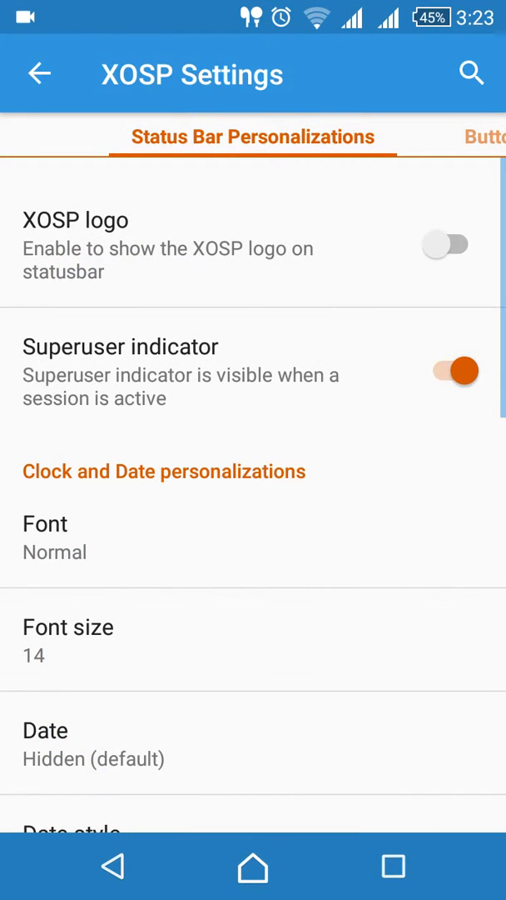
{"action": "scroll", "scroll_direction": "down", "scroll_amount": 3}
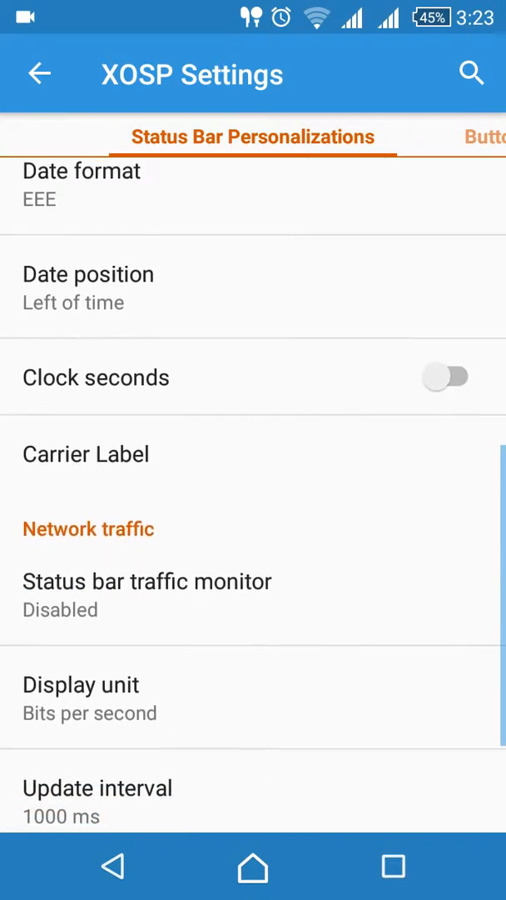
{"action": "scroll", "scroll_direction": "down", "scroll_amount": 3}
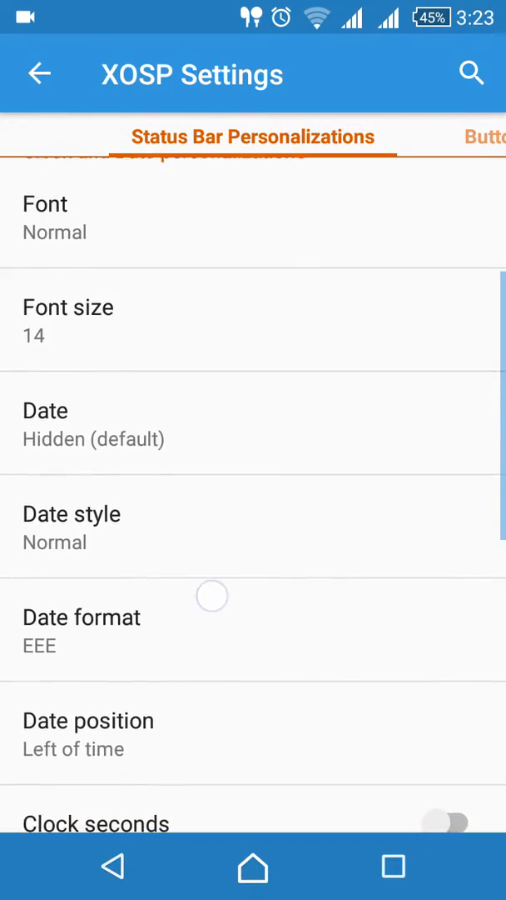
{"action": "scroll", "scroll_direction": "left", "scroll_amount": 3}
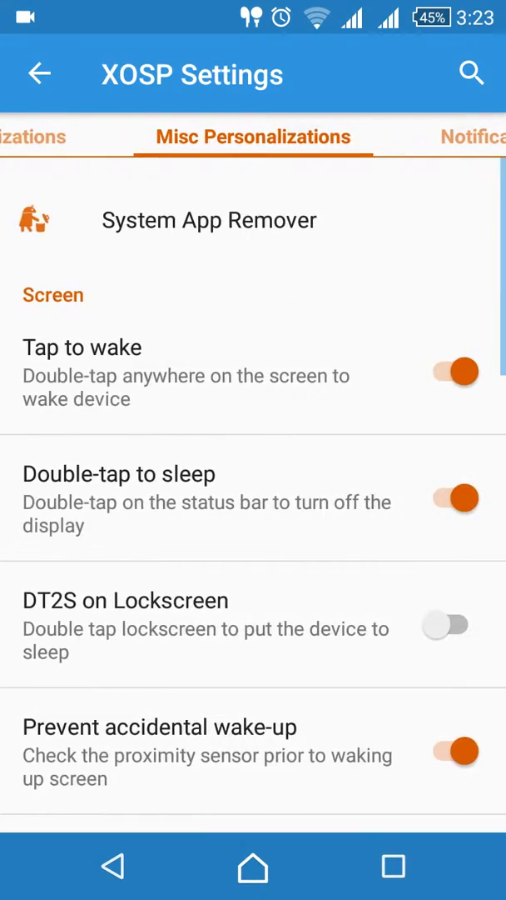
{"action": "left_click", "coordinate": [450, 623]}
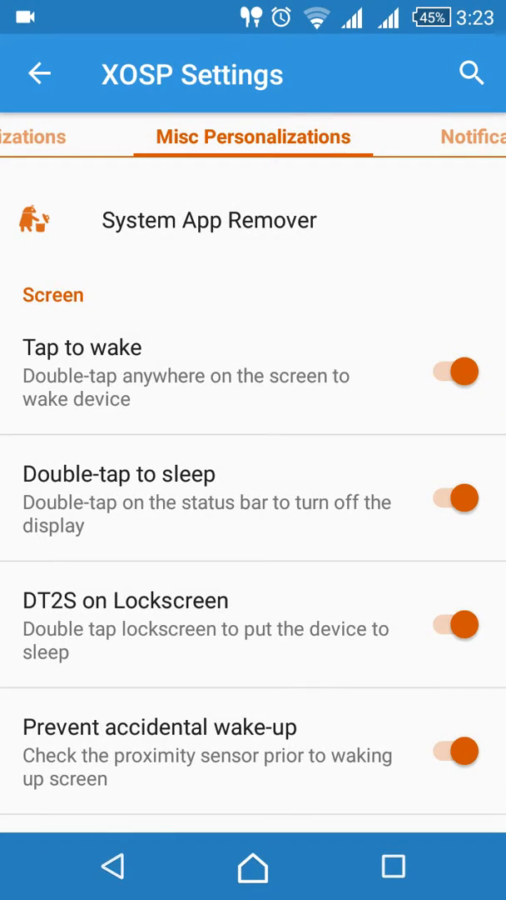
Go back to the main settings list and open the Gestures section.
{"action": "left_click", "coordinate": [39, 73]}
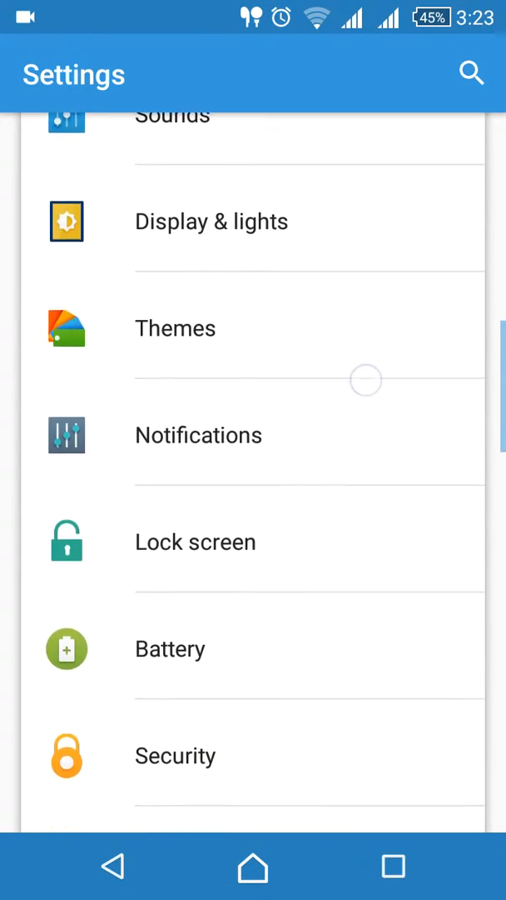
{"action": "scroll", "scroll_direction": "down", "scroll_amount": 3}
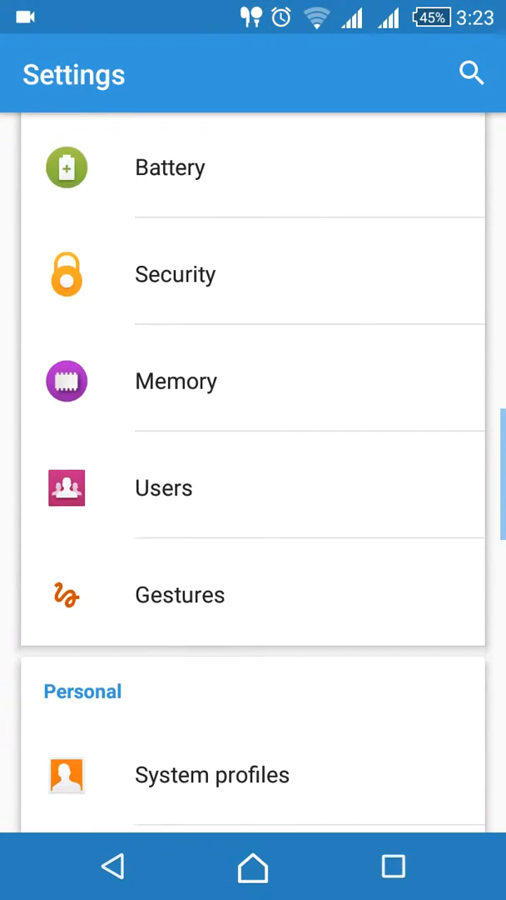
{"action": "left_click", "coordinate": [180, 595]}
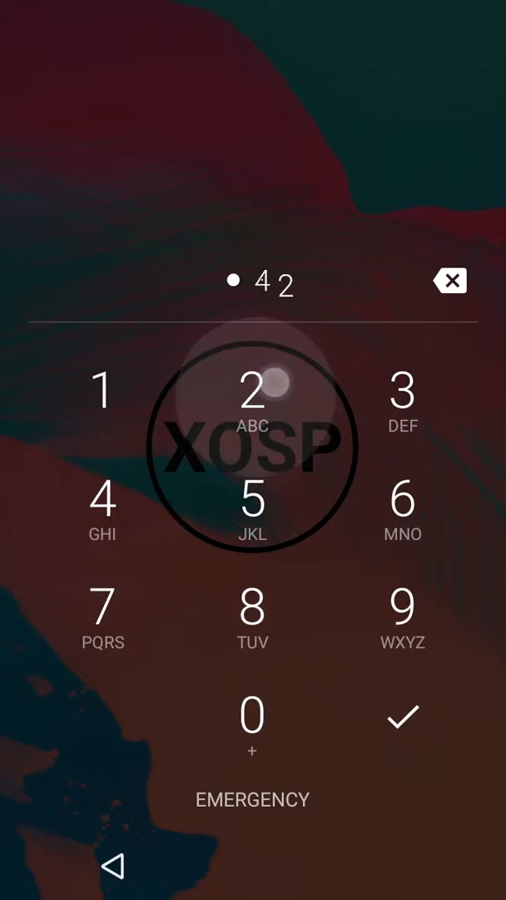
Finish the PIN unlock, switch the Pocket ambient-display gesture on, and go back.
{"action": "left_click", "coordinate": [400, 716]}
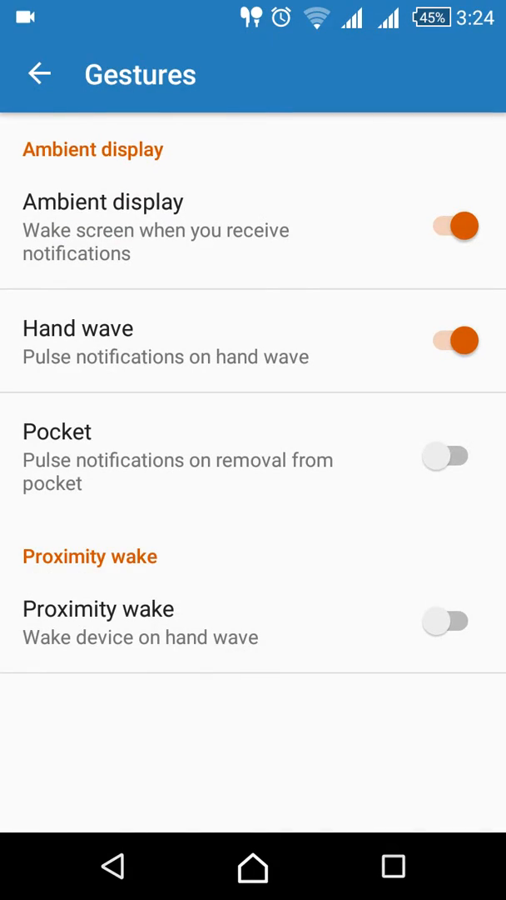
{"action": "left_click", "coordinate": [453, 458]}
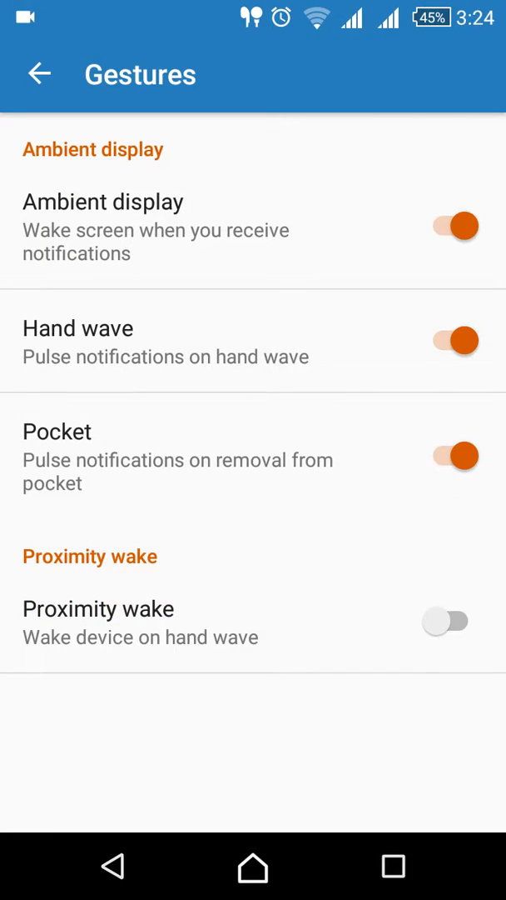
{"action": "left_click", "coordinate": [40, 73]}
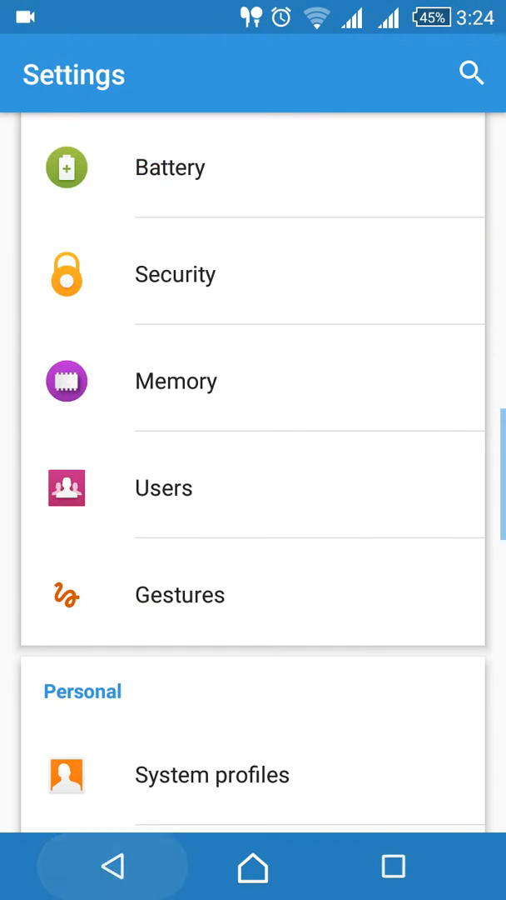